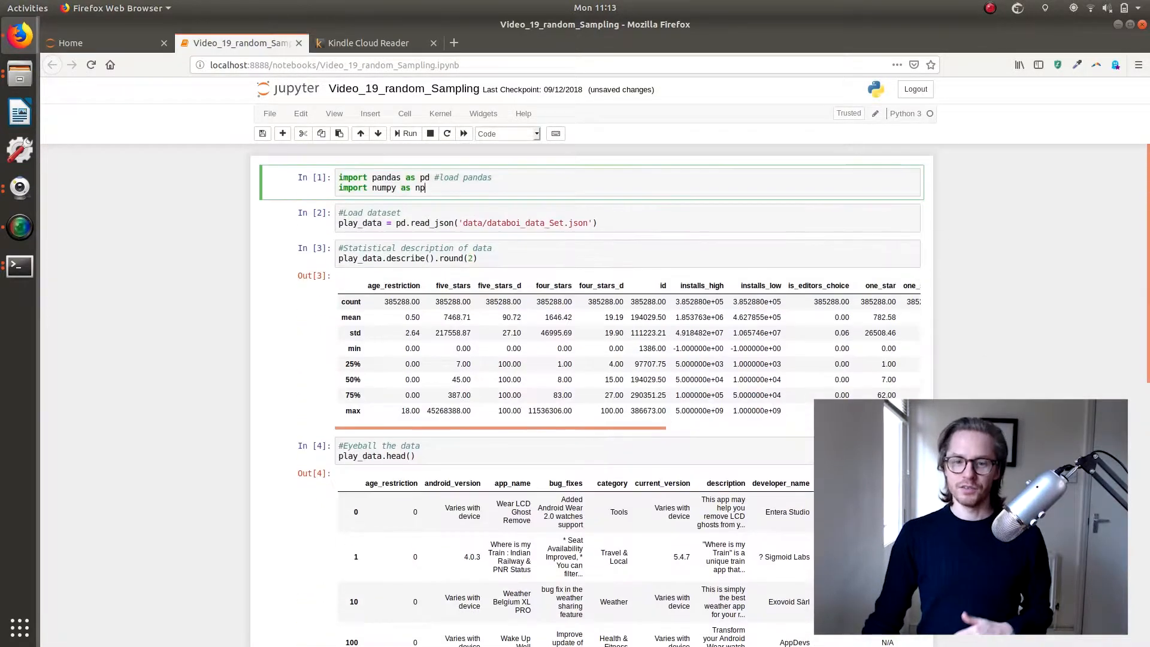
Step: Scroll down to the Random Sampling heading and its unrun np.random.permutation(20000) cell
scroll(down, 3)
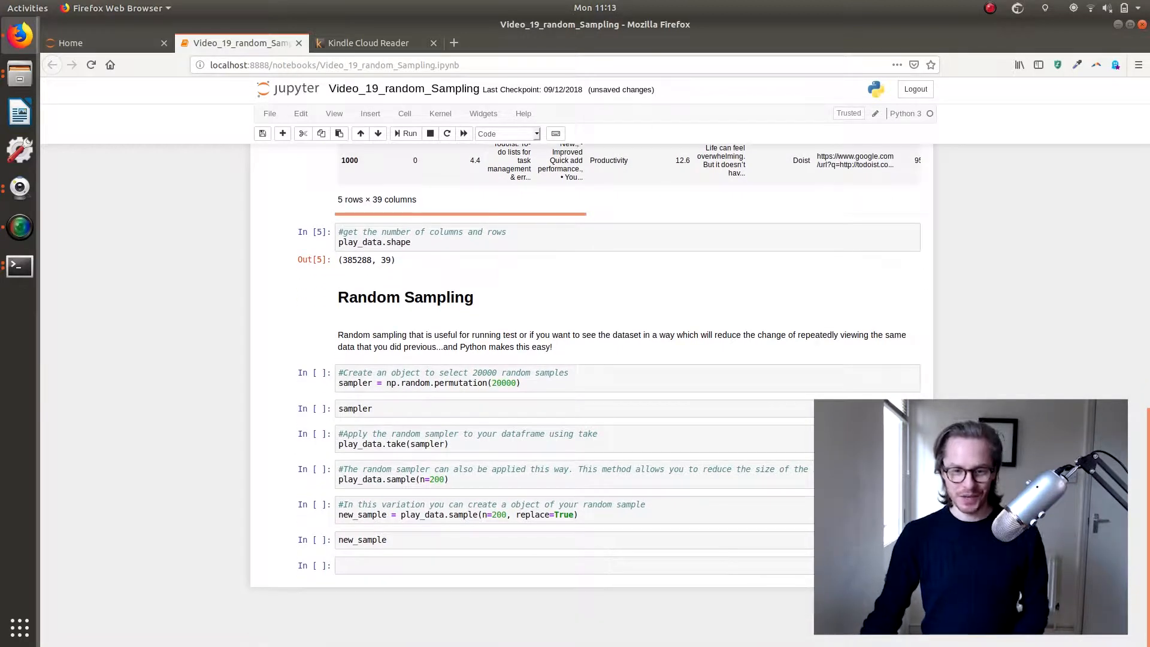
mouse_move(635, 357)
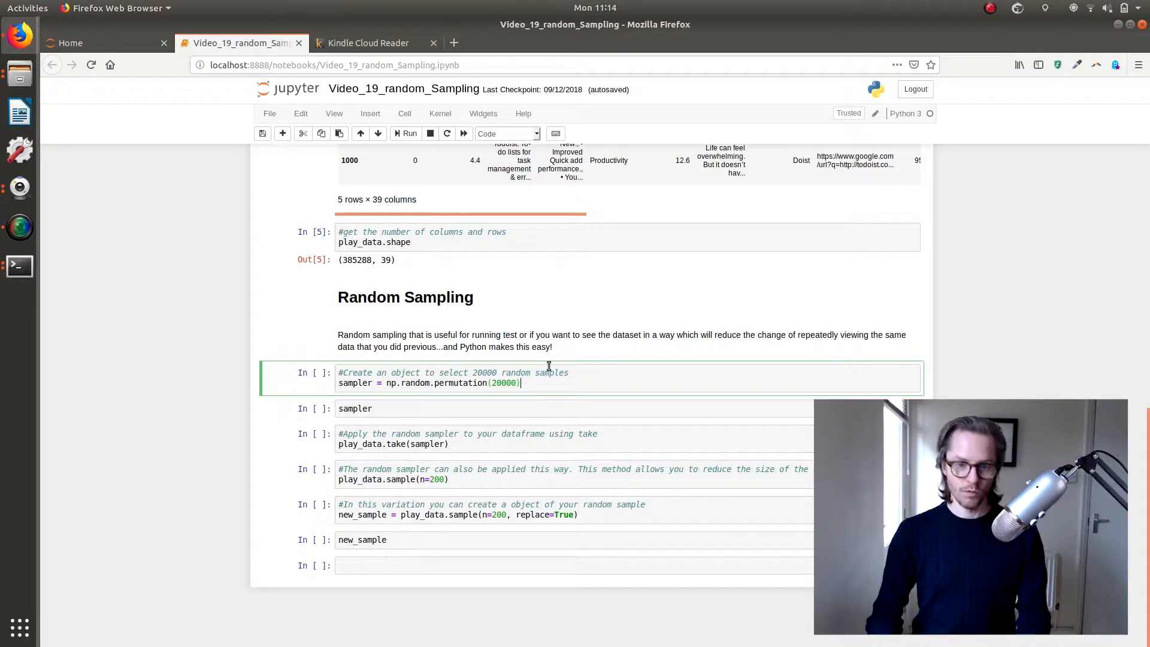
Step: Execute the np.random.permutation(20000) sampler cell to create the shuffled index array
key(shift+Return)
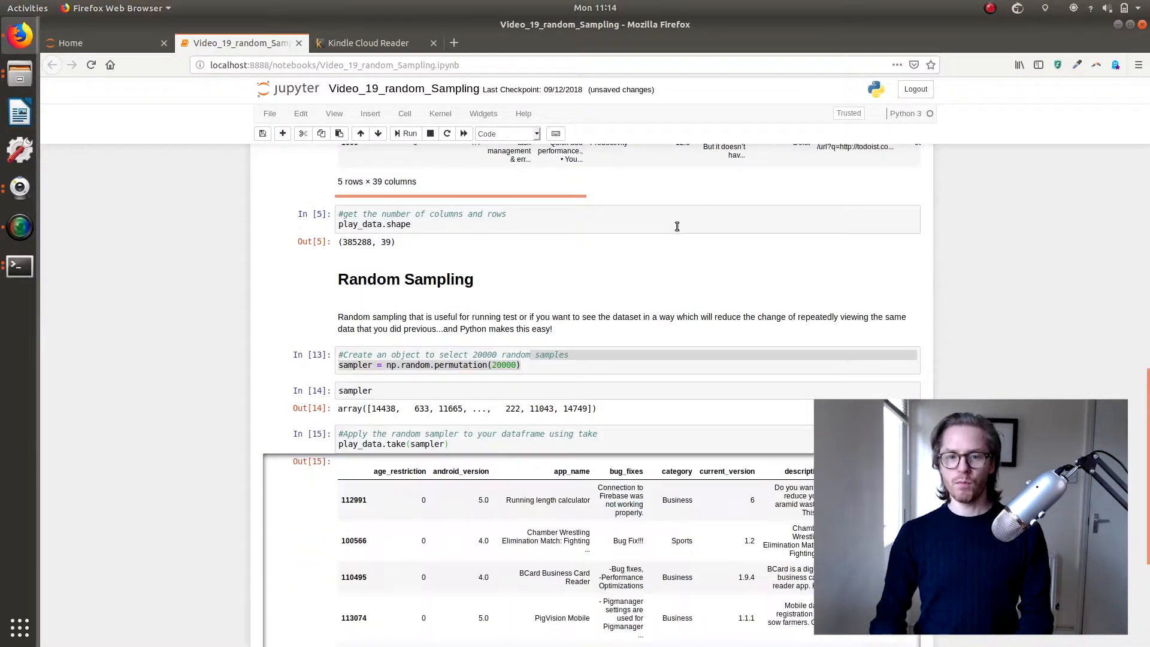
scroll(down, 3)
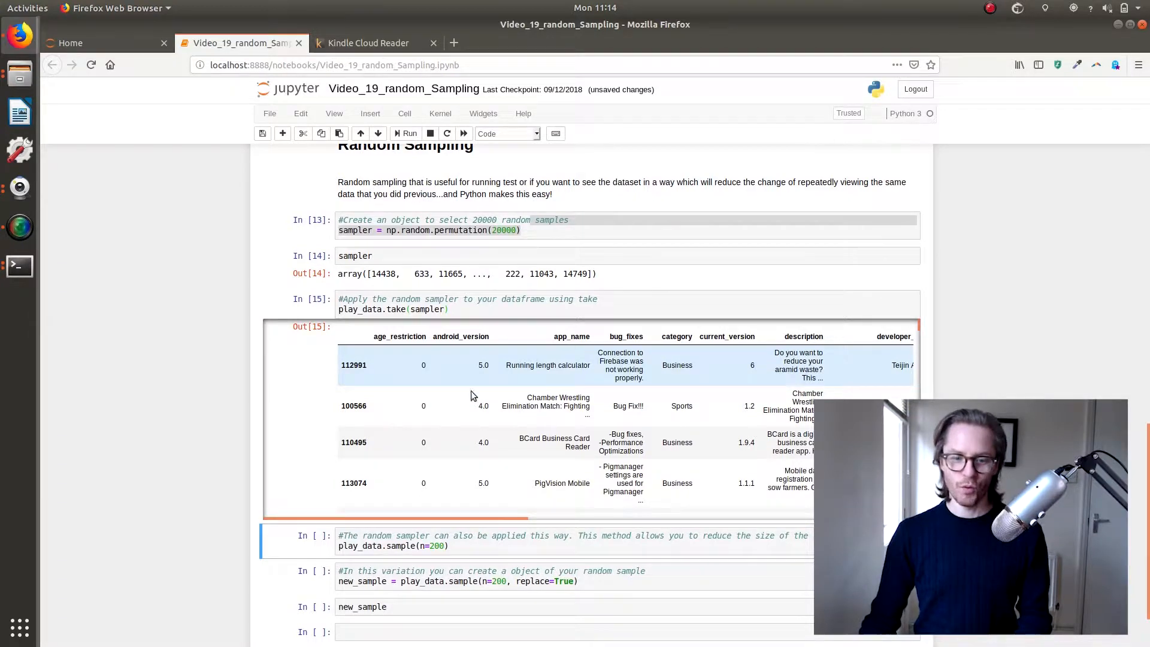
scroll(down, 3)
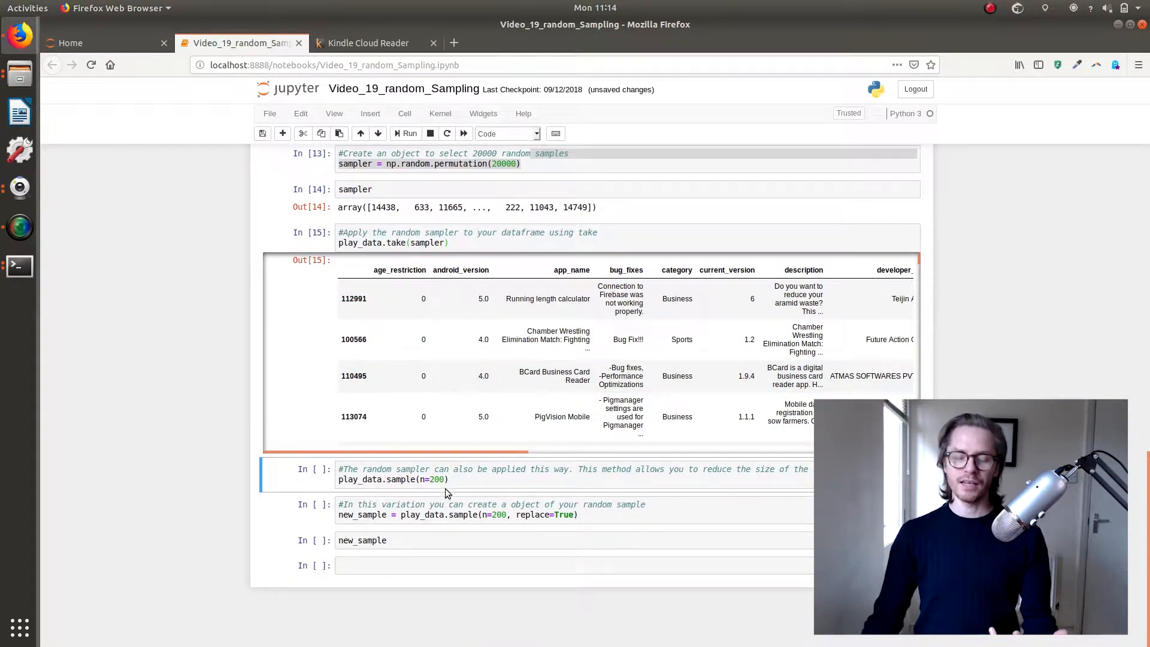
click(448, 479)
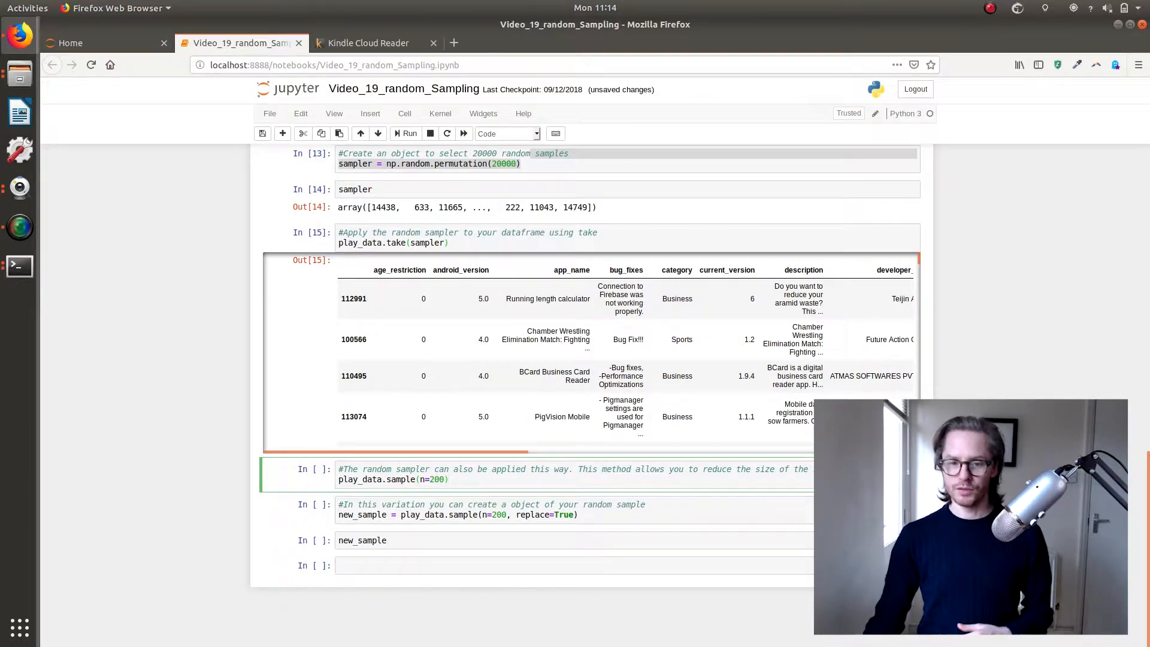
Step: Run the play_data.sample(n=200) cell, append .shape, and scroll to the new_sample output
click(409, 133)
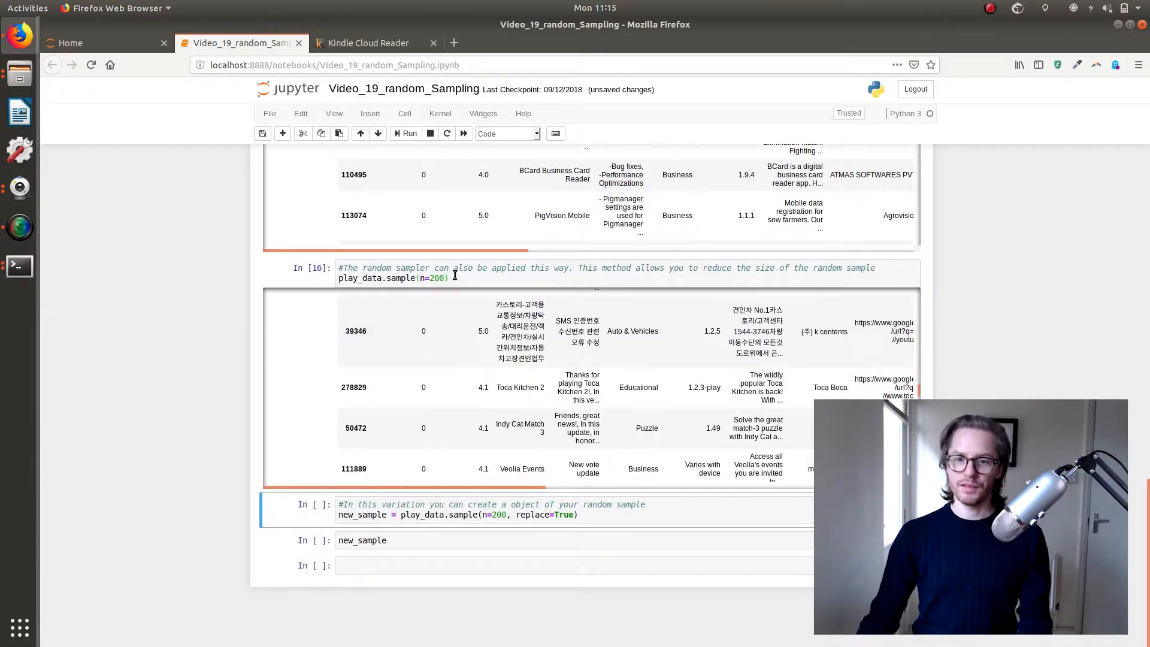
text(.shape)
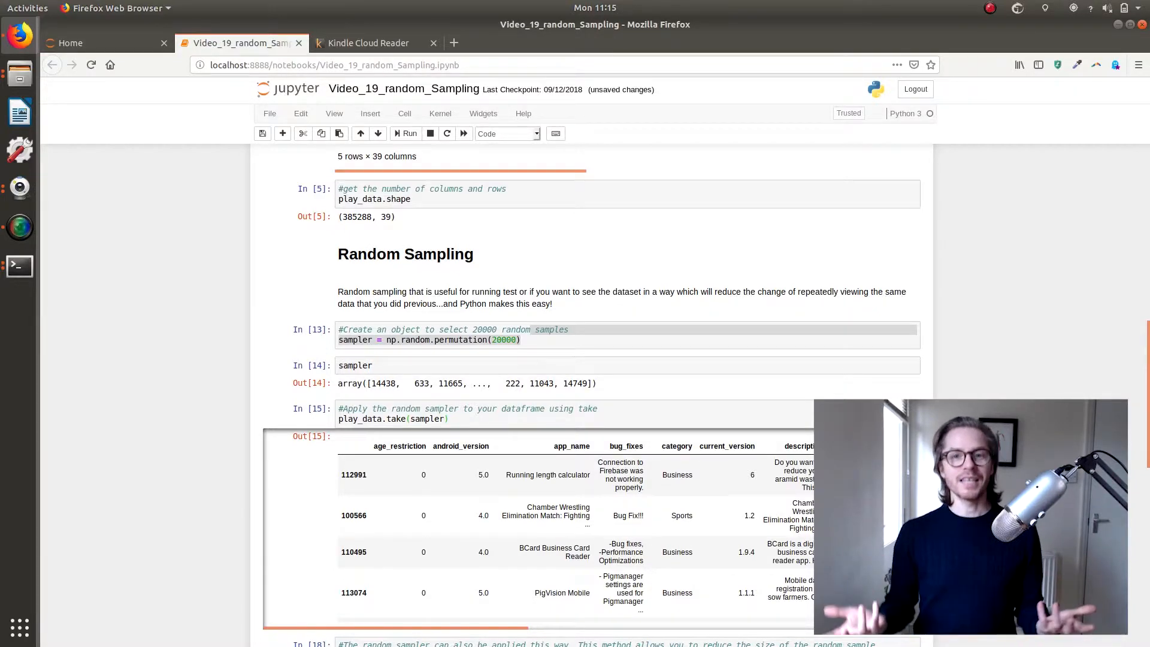
scroll(down, 3)
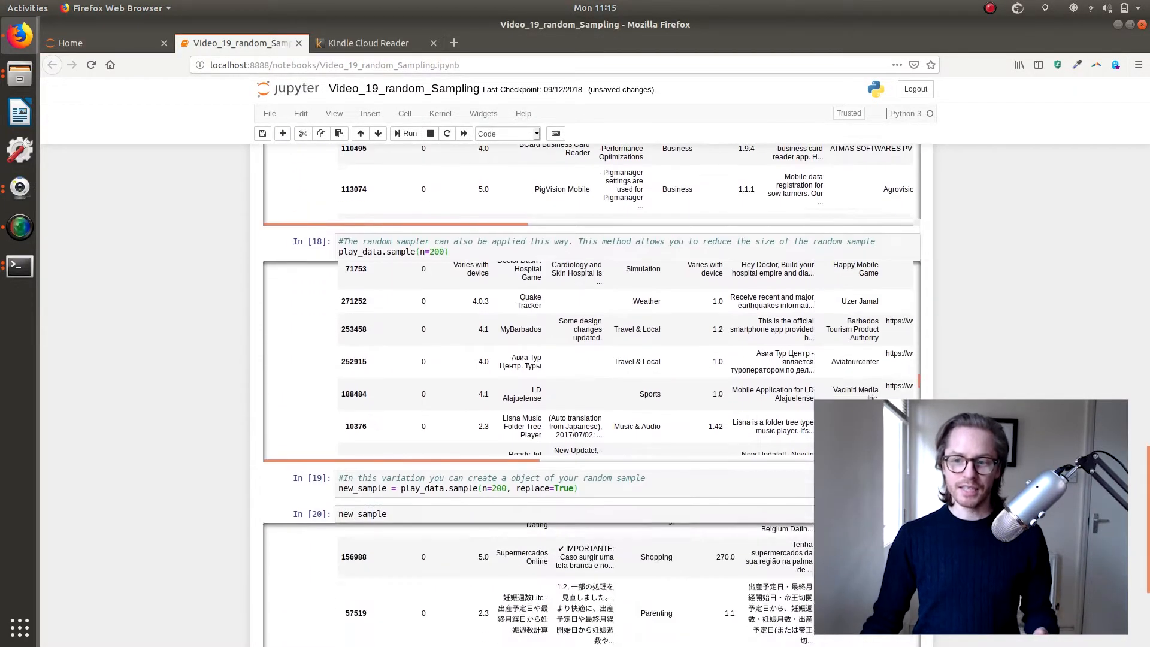